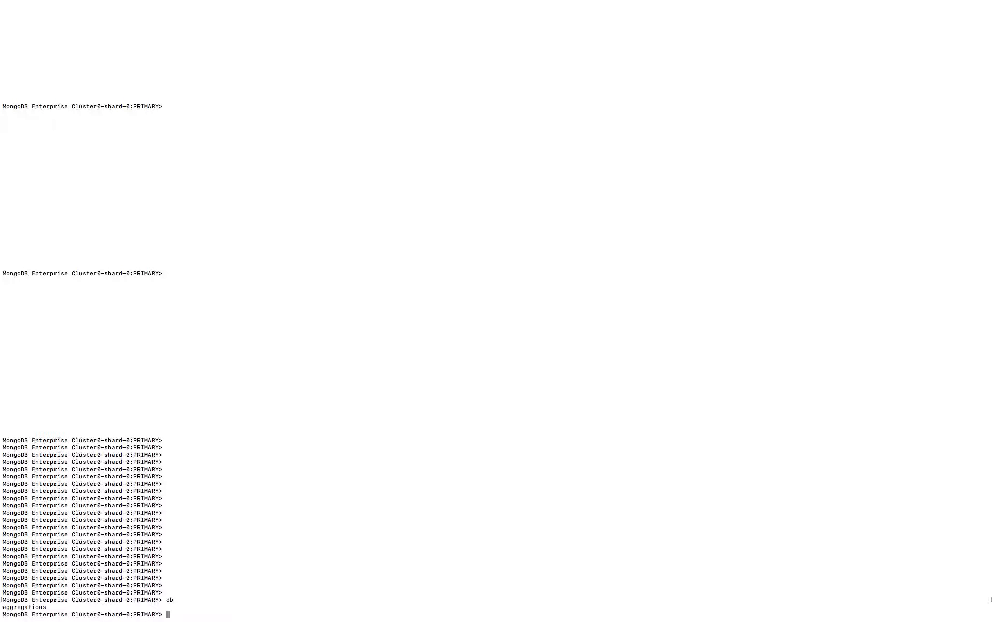
List the collections of the aggregations database with show collections.
type("show collections")
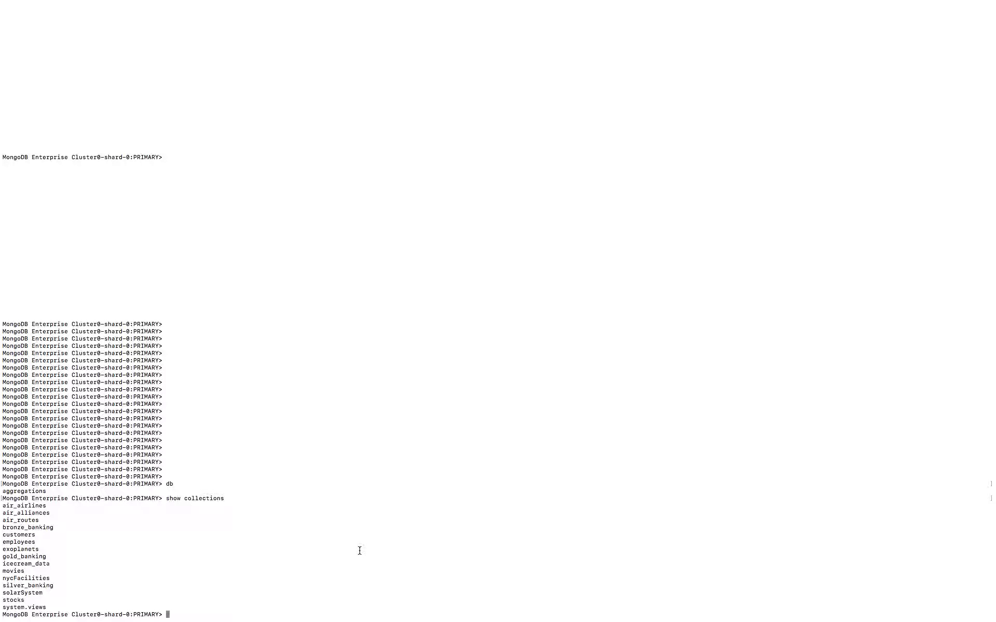
Print one sample movie document with db.movies.findOne().
type("db.movi")
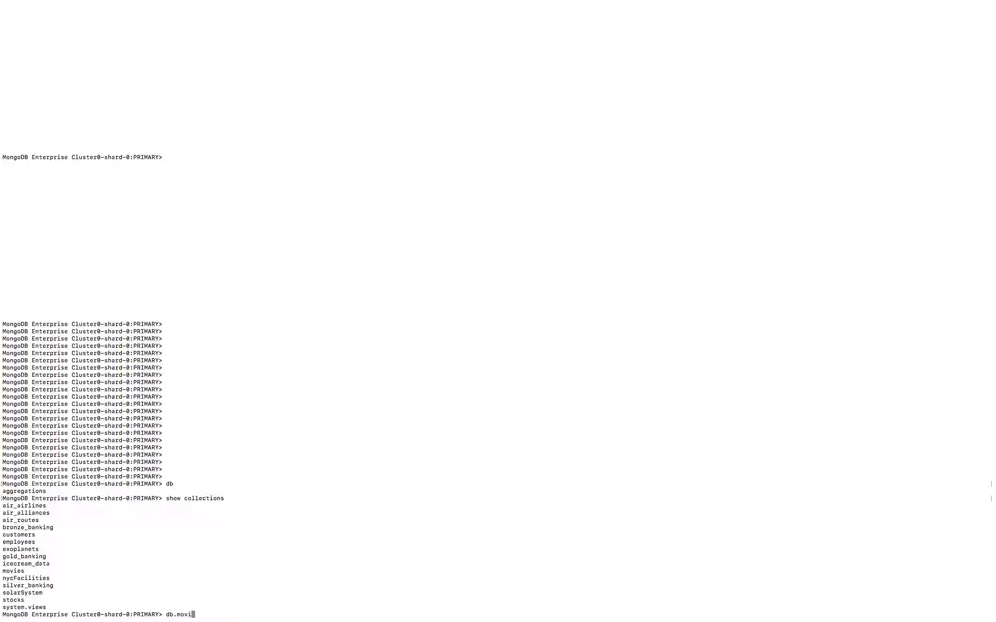
type("es.findOne(")
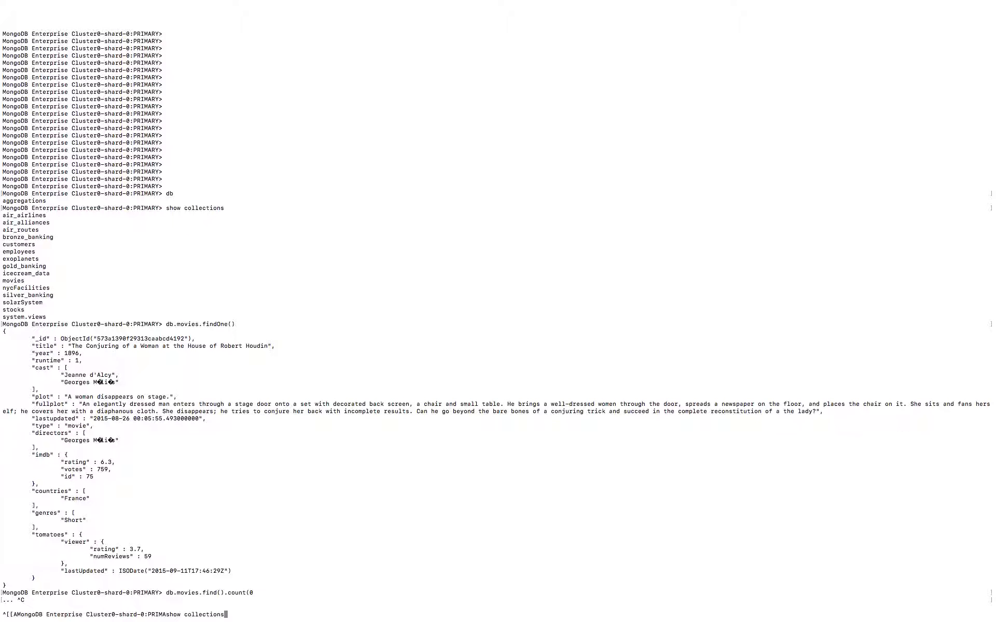
Edit the recalled command to db.movies.find().count(), returning 44497 documents.
type("db.movies.findOne()")
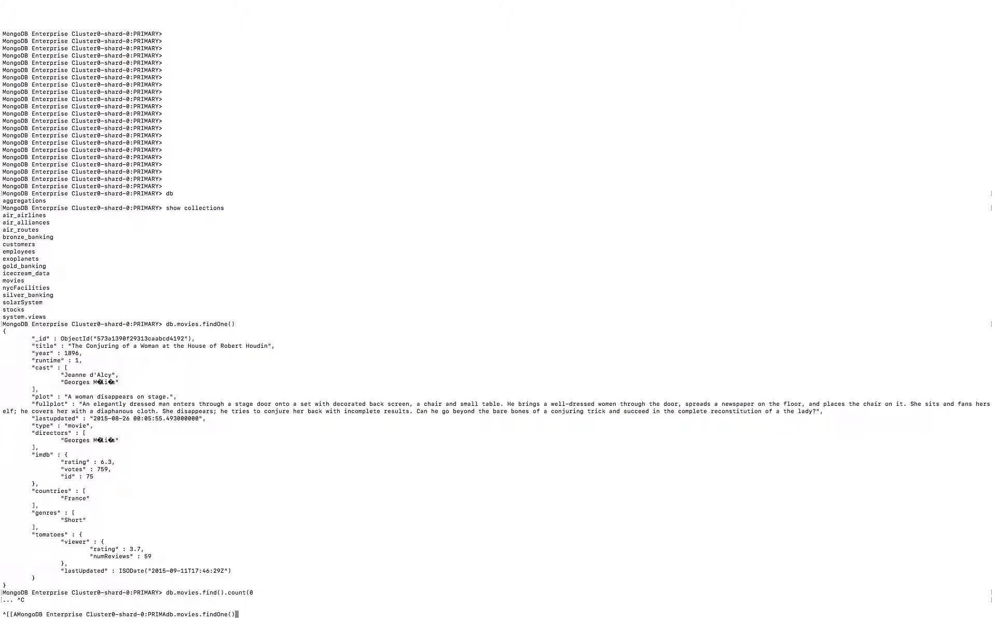
key("Backspace")
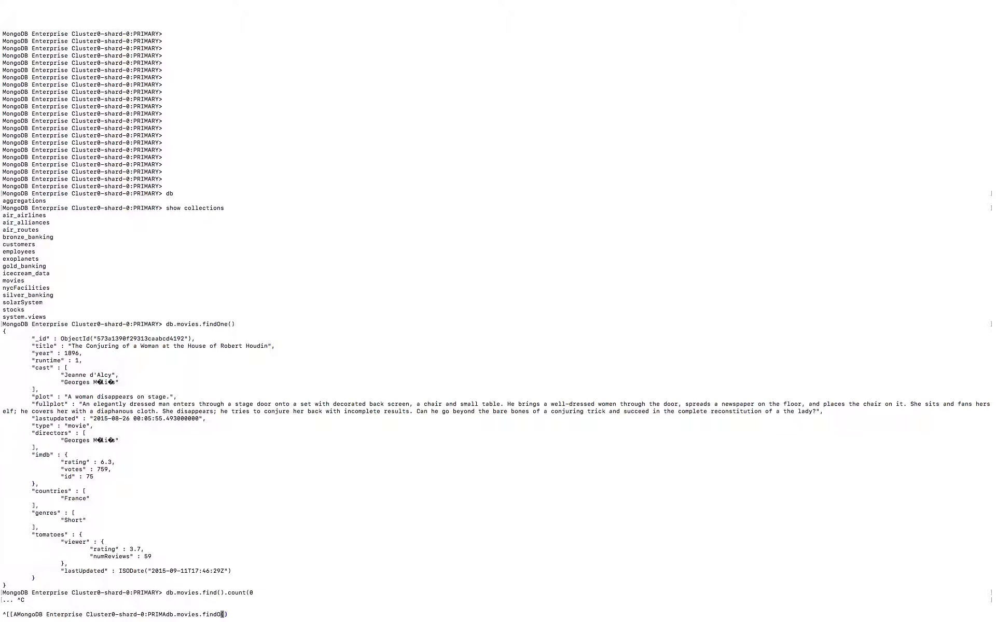
type("count(")
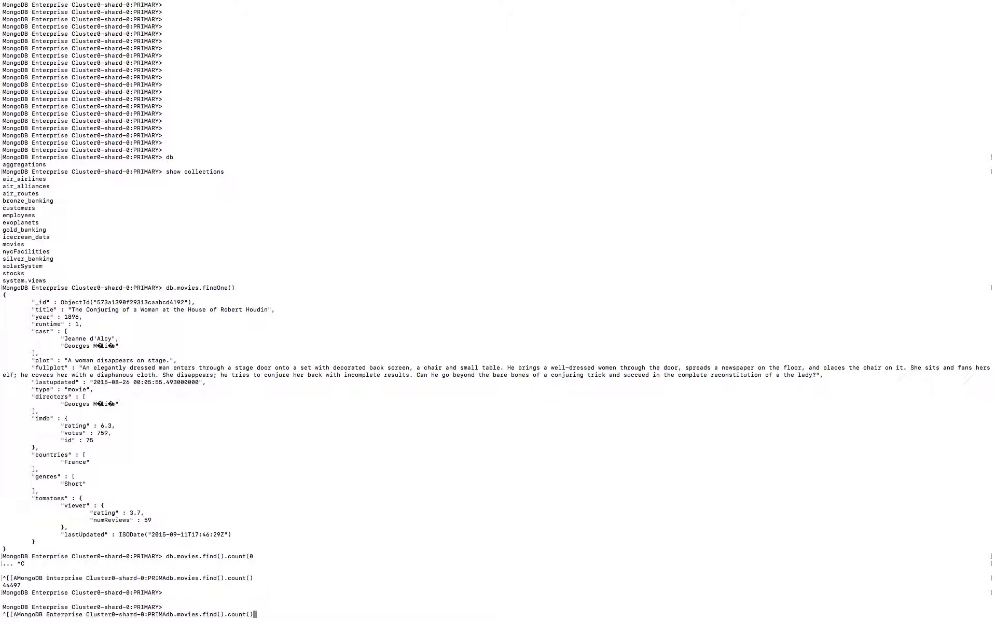
key("Backspace")
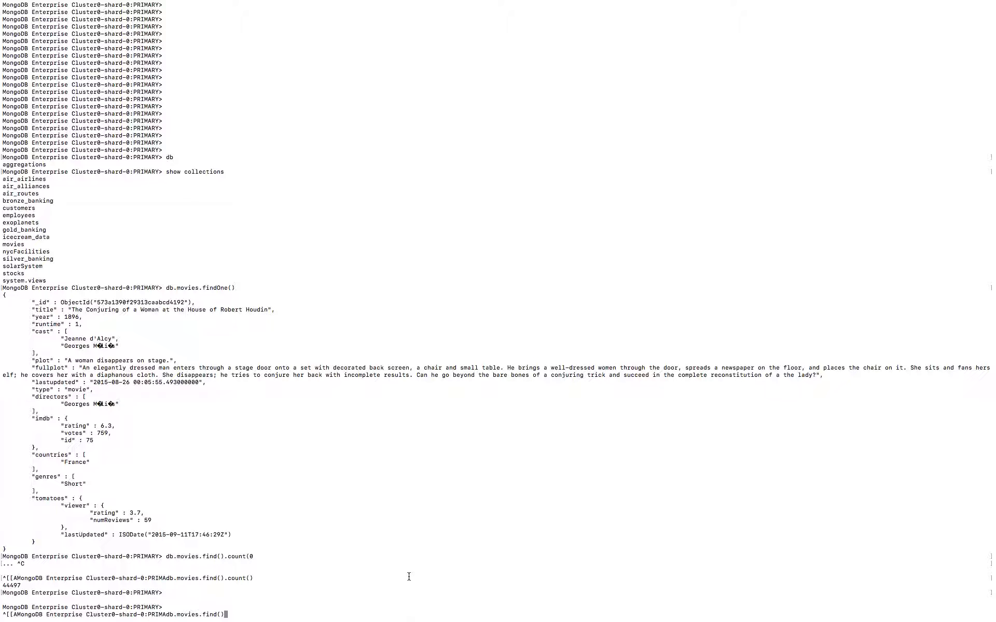
List movies having a languages field with find({languages:{$exists:true}}).
type("(")
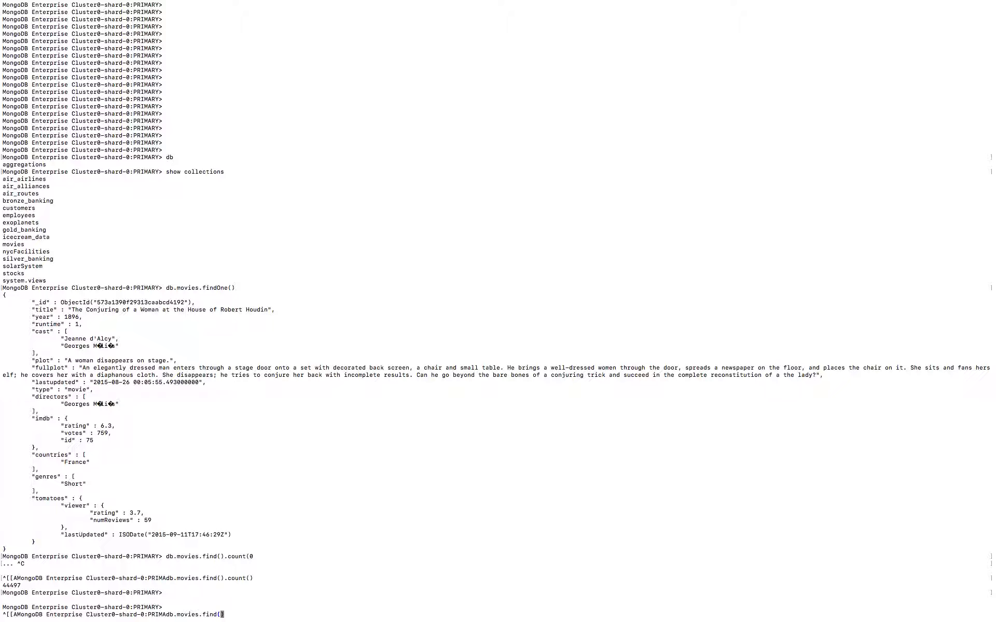
type("{}")
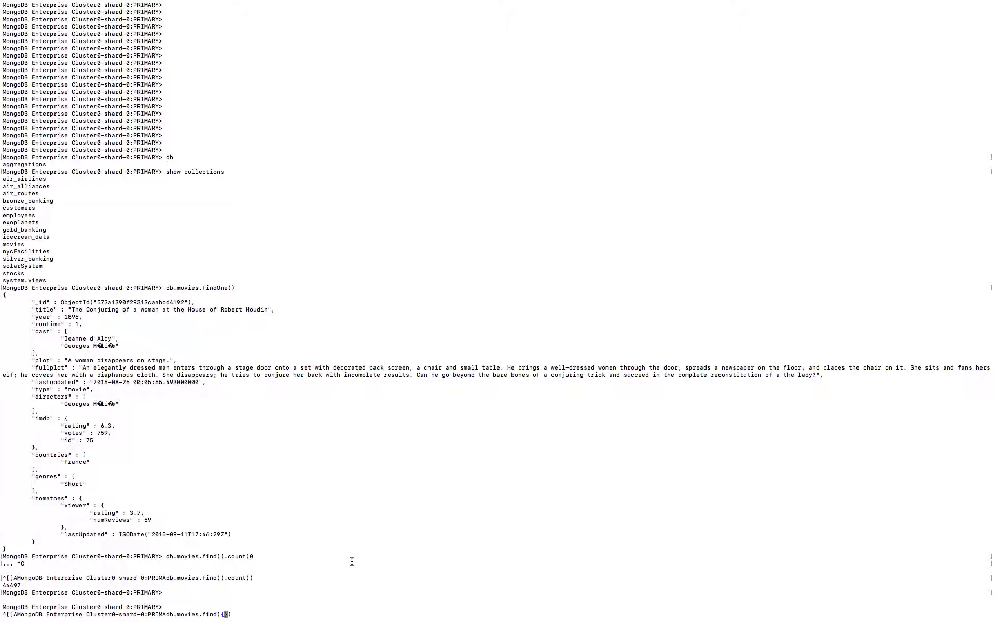
type("languages:{")
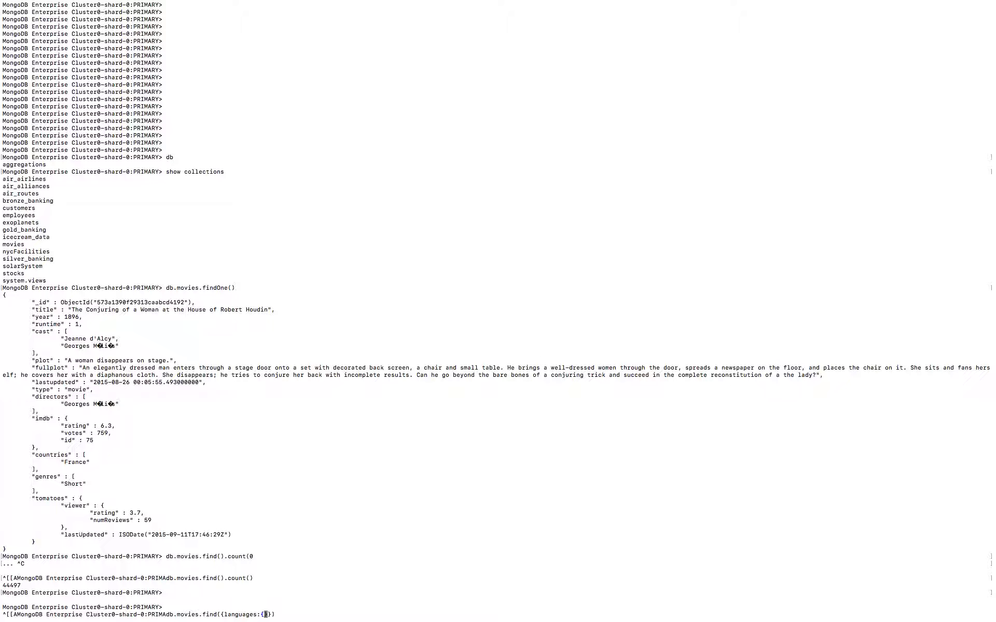
type("$exists:")
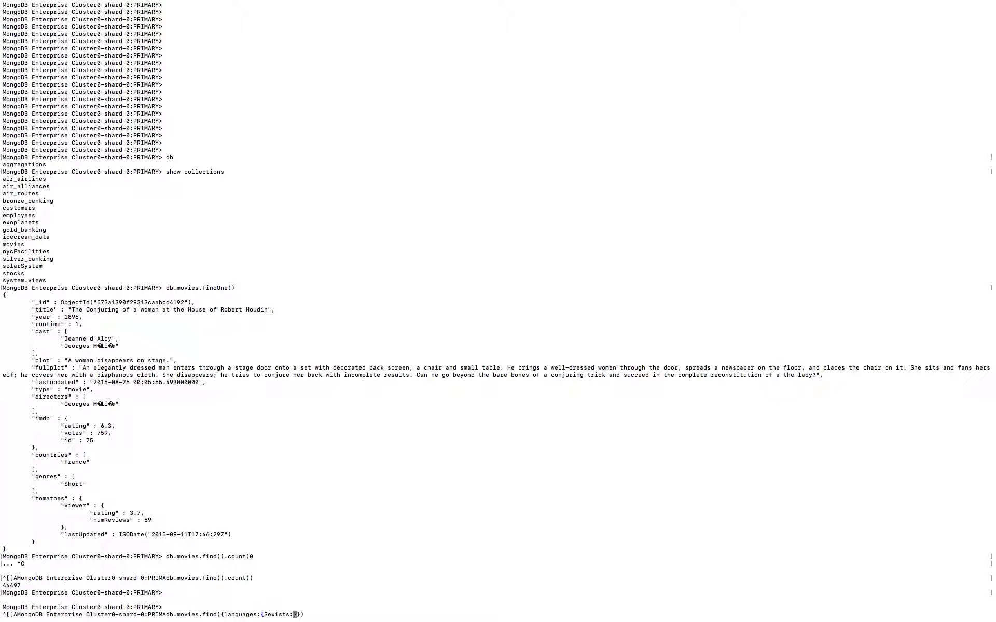
type("true")
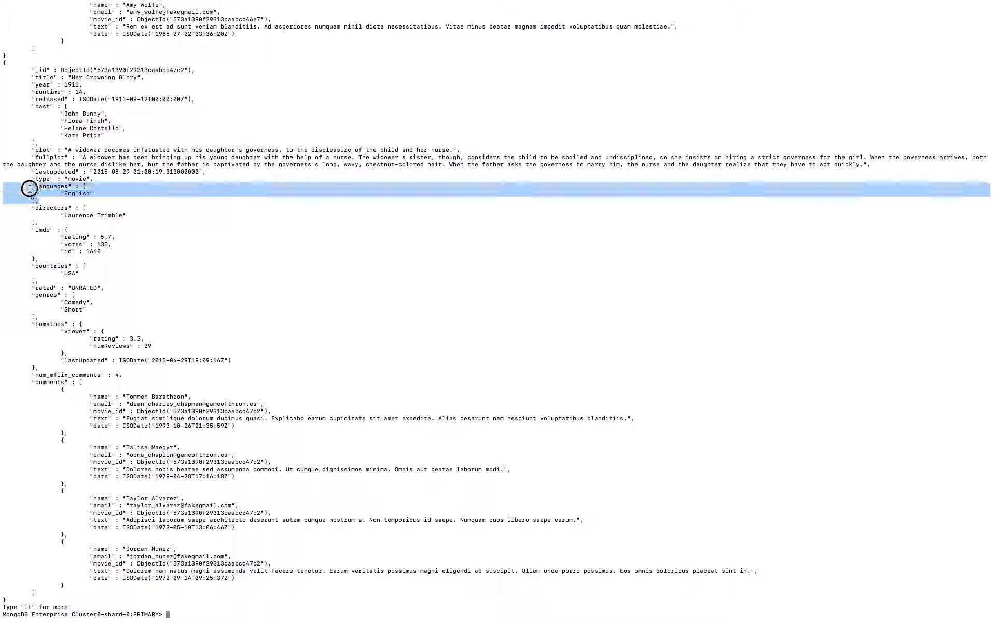
Scroll through the languages-exists query output.
scroll("down", 3)
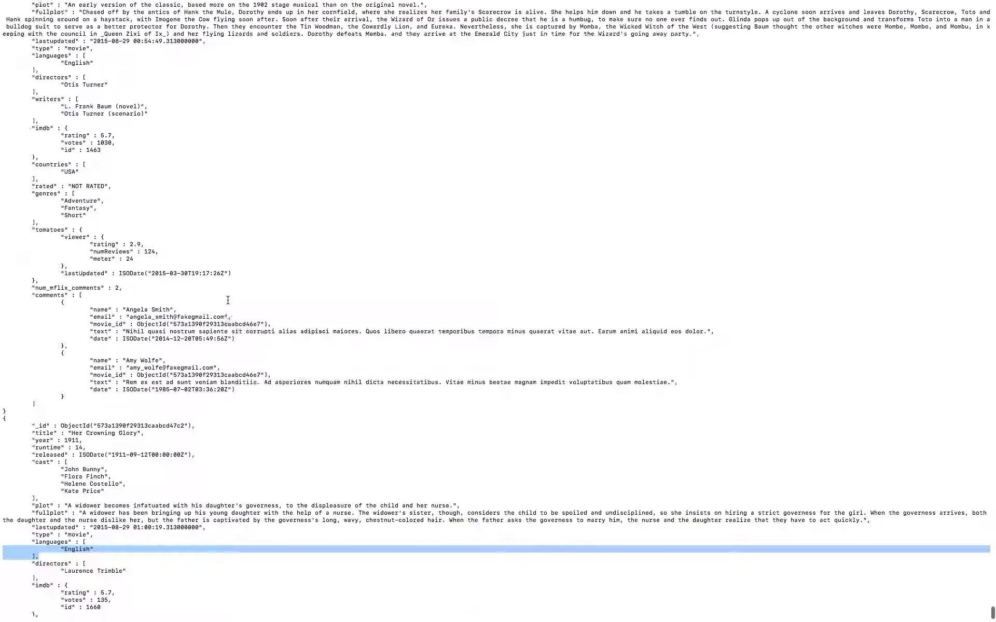
scroll("up", 3)
type("db.movies.find({languages:{$exists:true}}).pretty(")
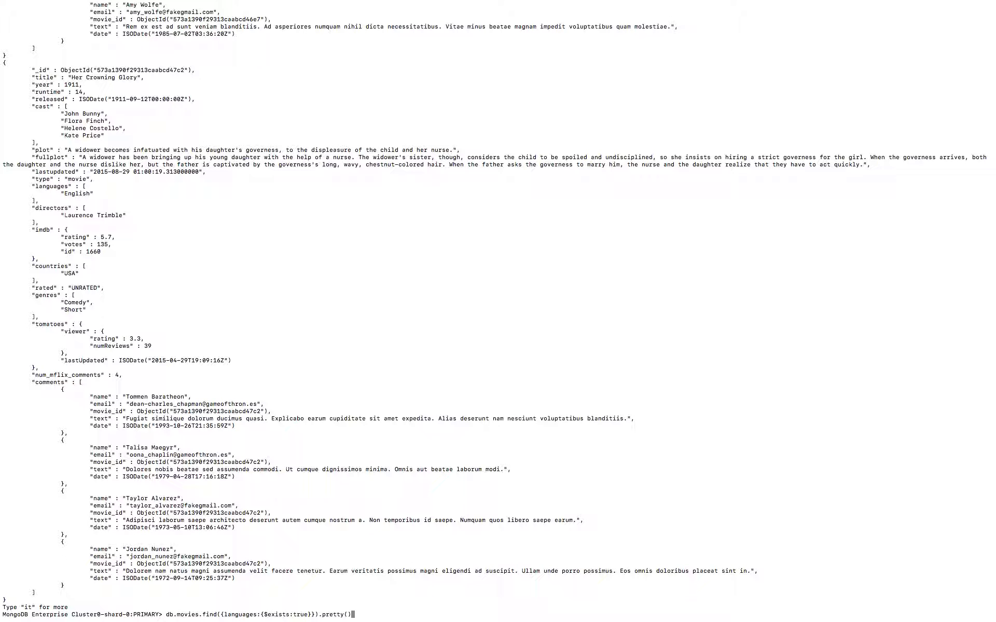
Count movies having a languages field with .count(), returning 43462.
type(".")
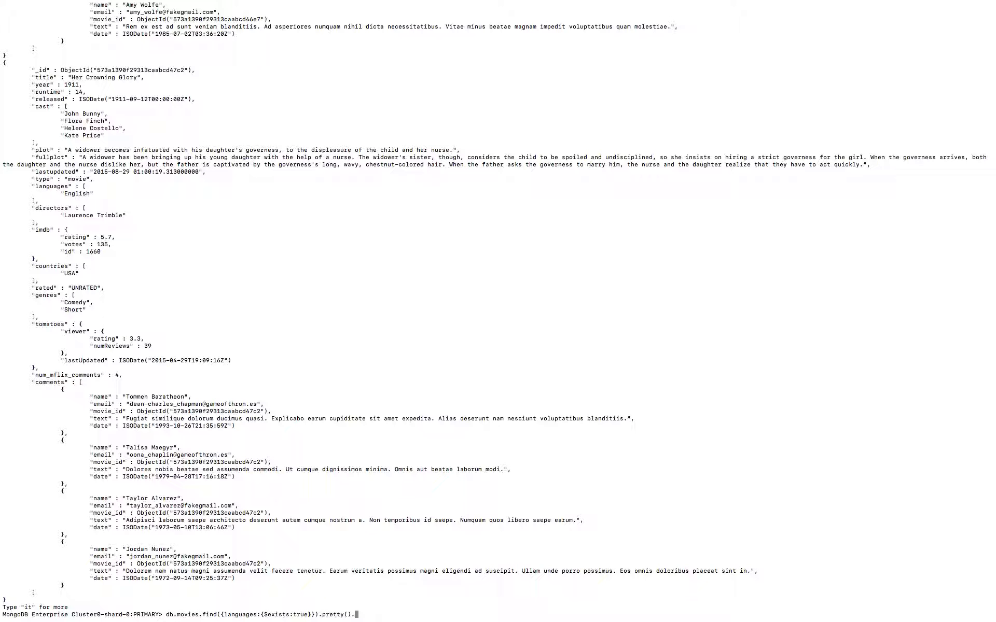
type(".count()")
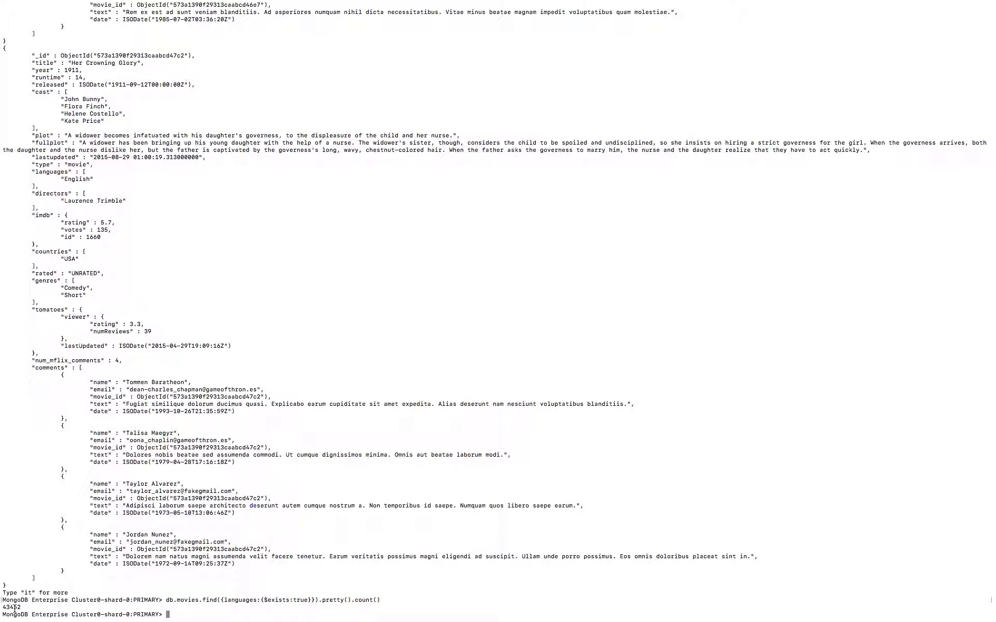
type("db.movies.find({languages:{$exists:true}}).pretty().count()")
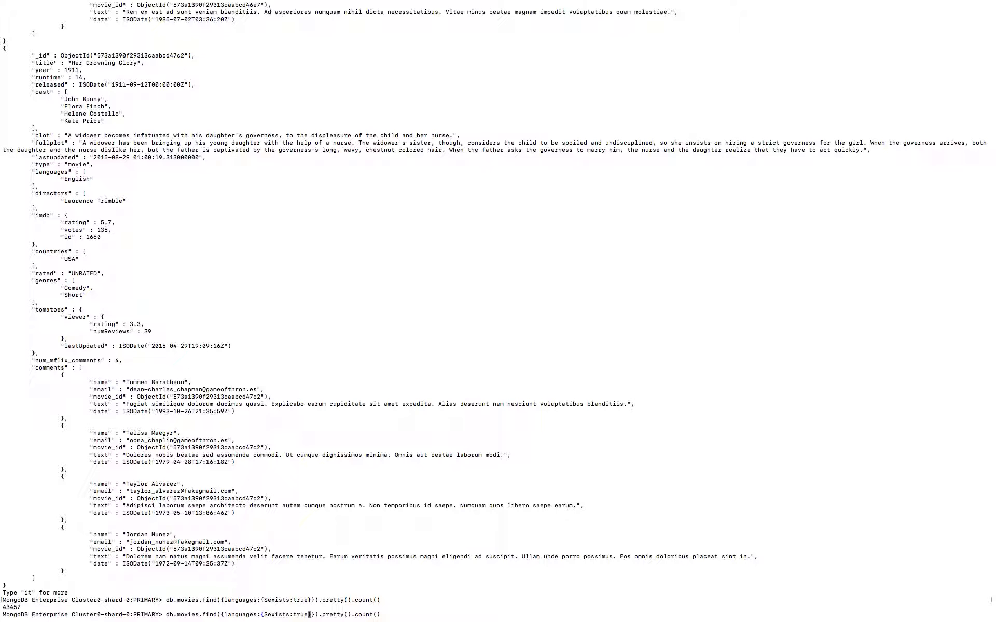
Change $exists to false to count movies lacking a languages field.
type("false")
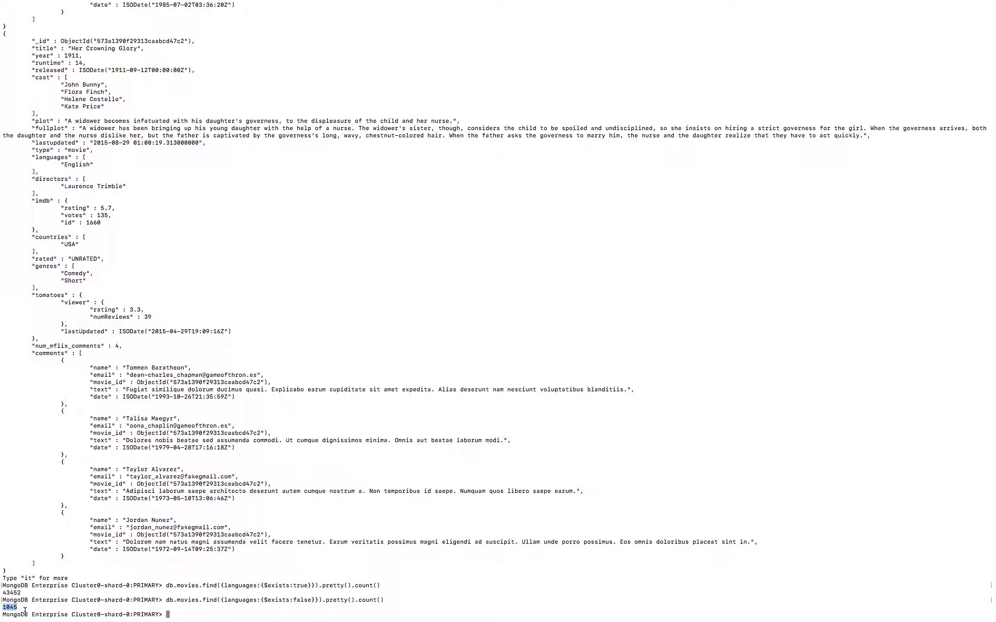
mouse_move(395, 398)
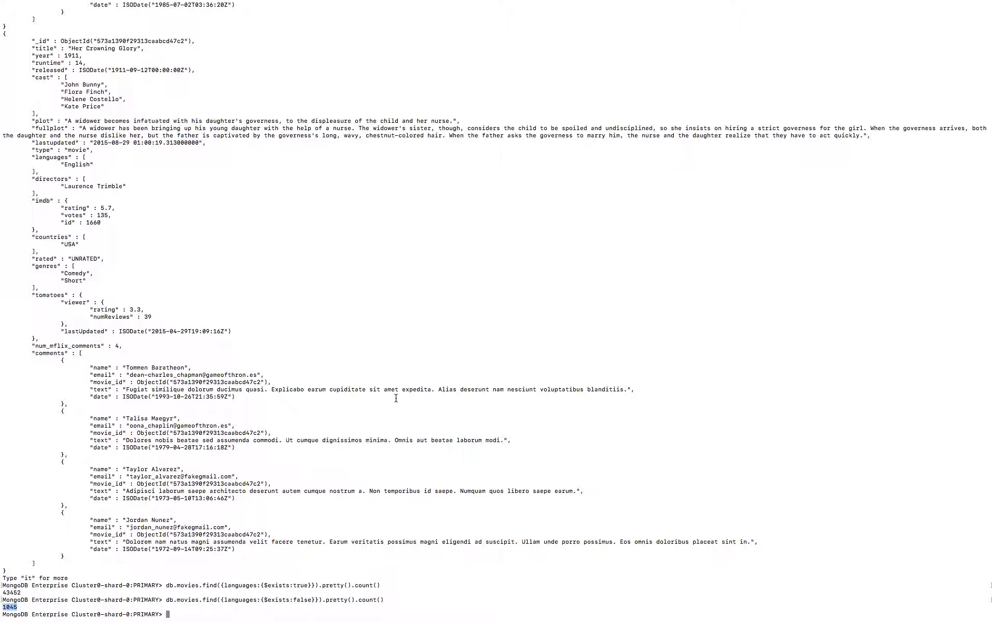